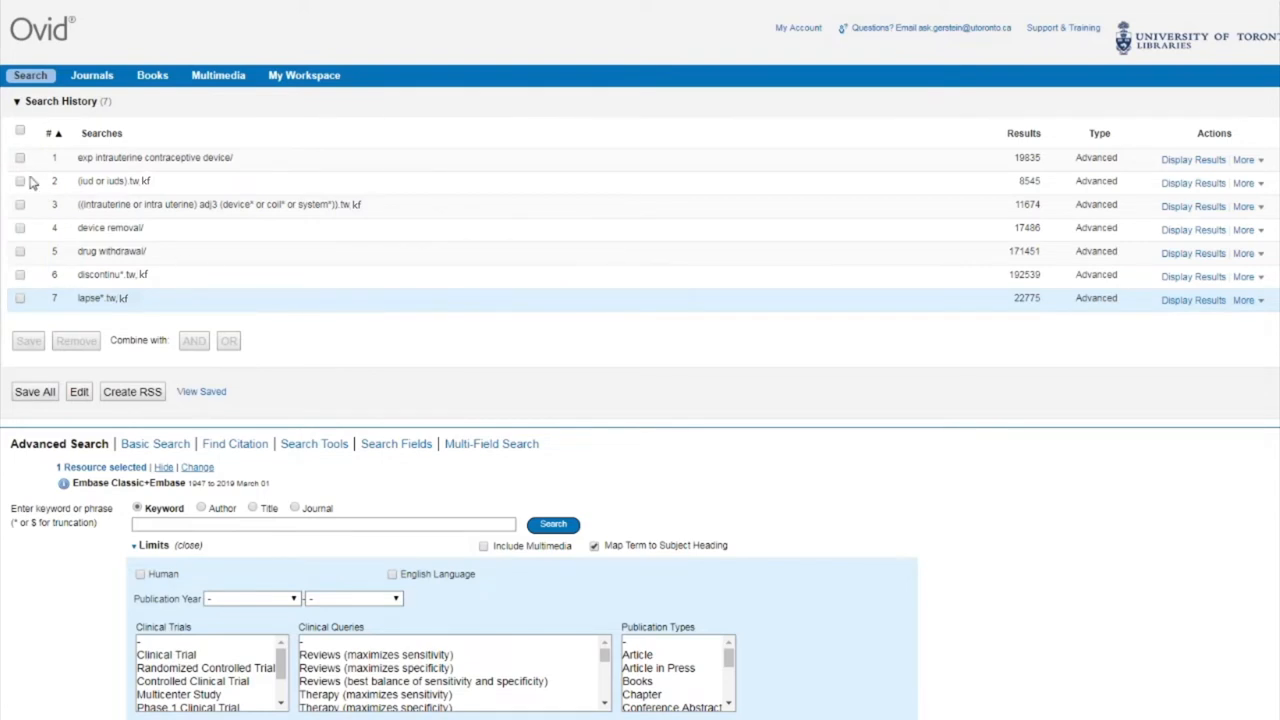
Select search lines 1, 2 and 3 and combine them with OR into line 8 (23053 results)
{"action": "left_click", "coordinate": [20, 158]}
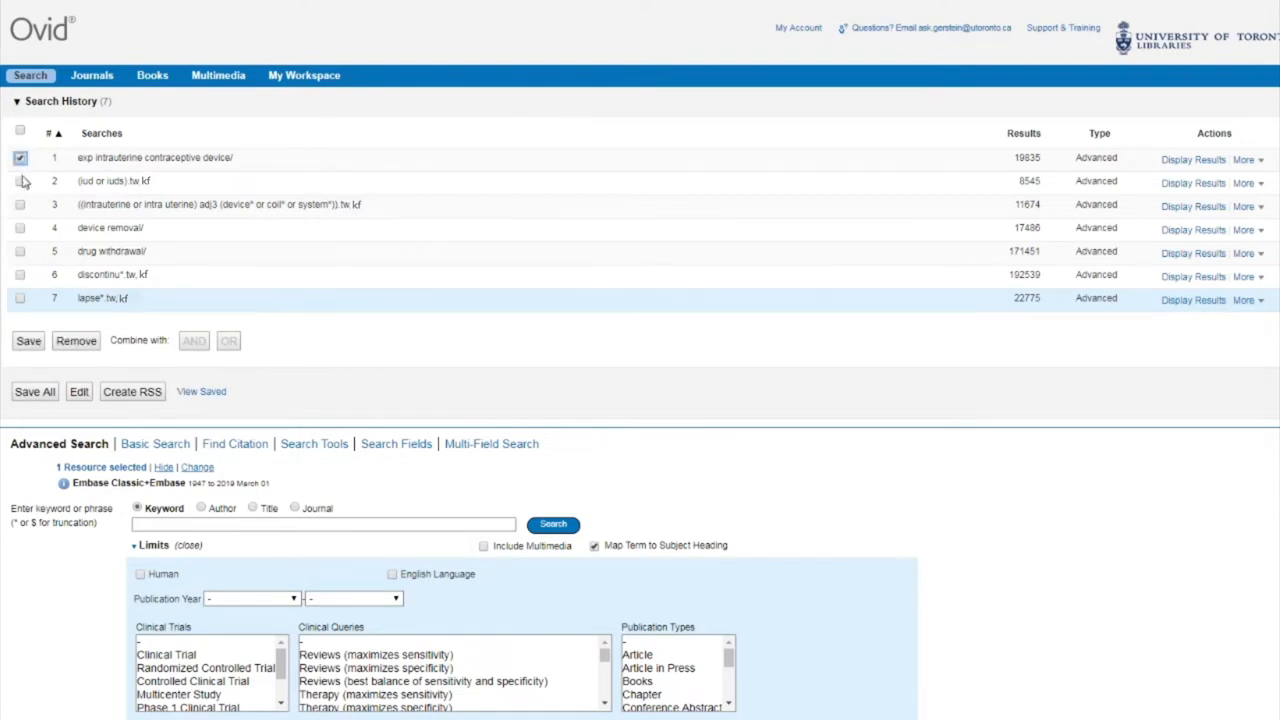
{"action": "left_click", "coordinate": [20, 180]}
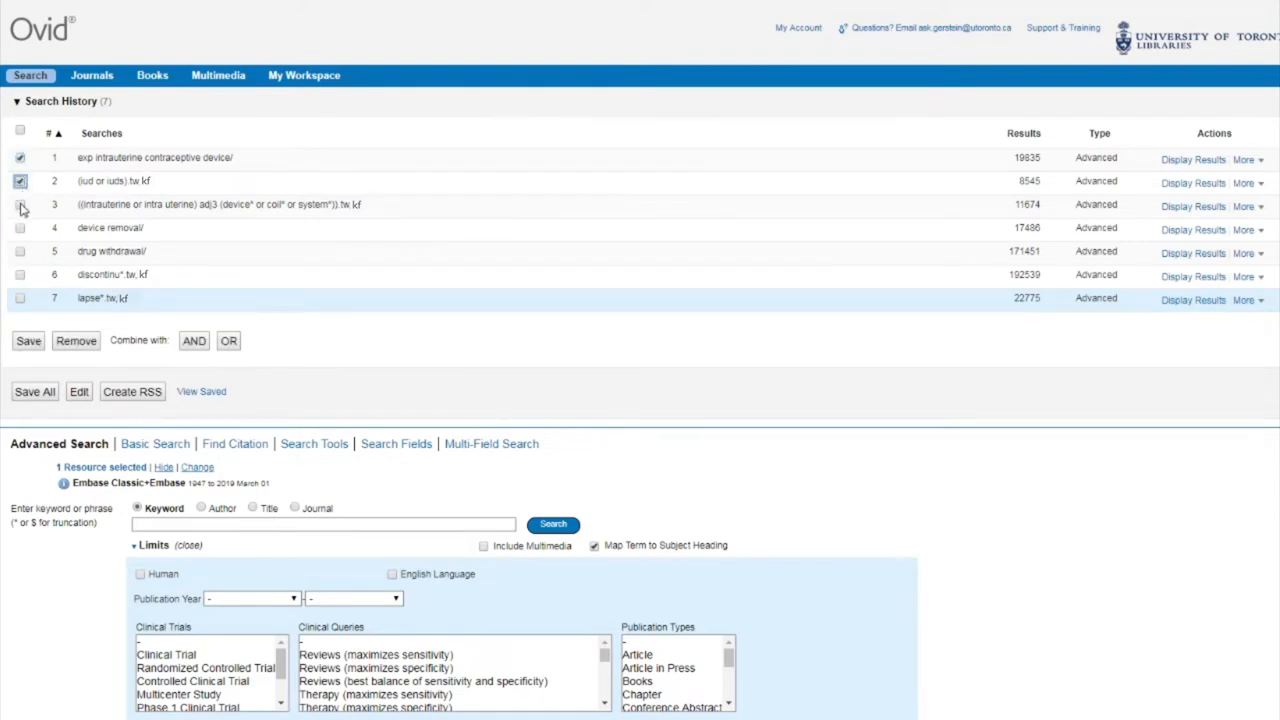
{"action": "left_click", "coordinate": [20, 204]}
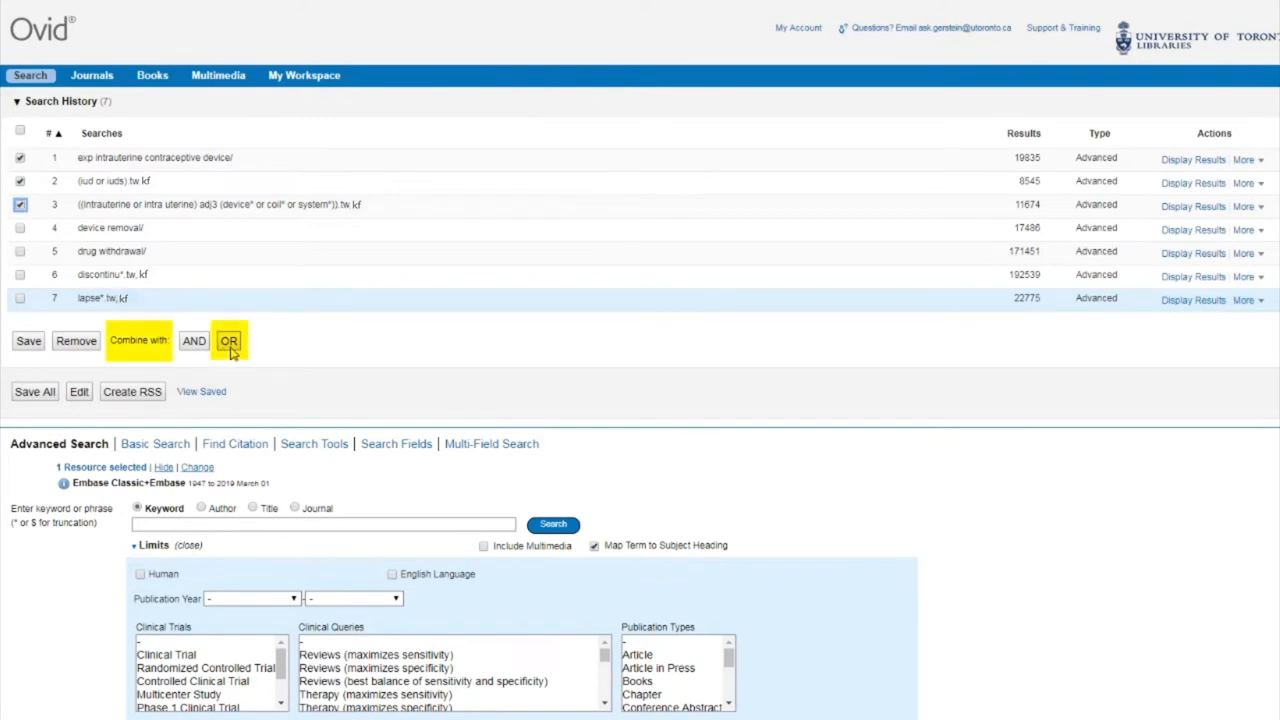
{"action": "left_click", "coordinate": [228, 340]}
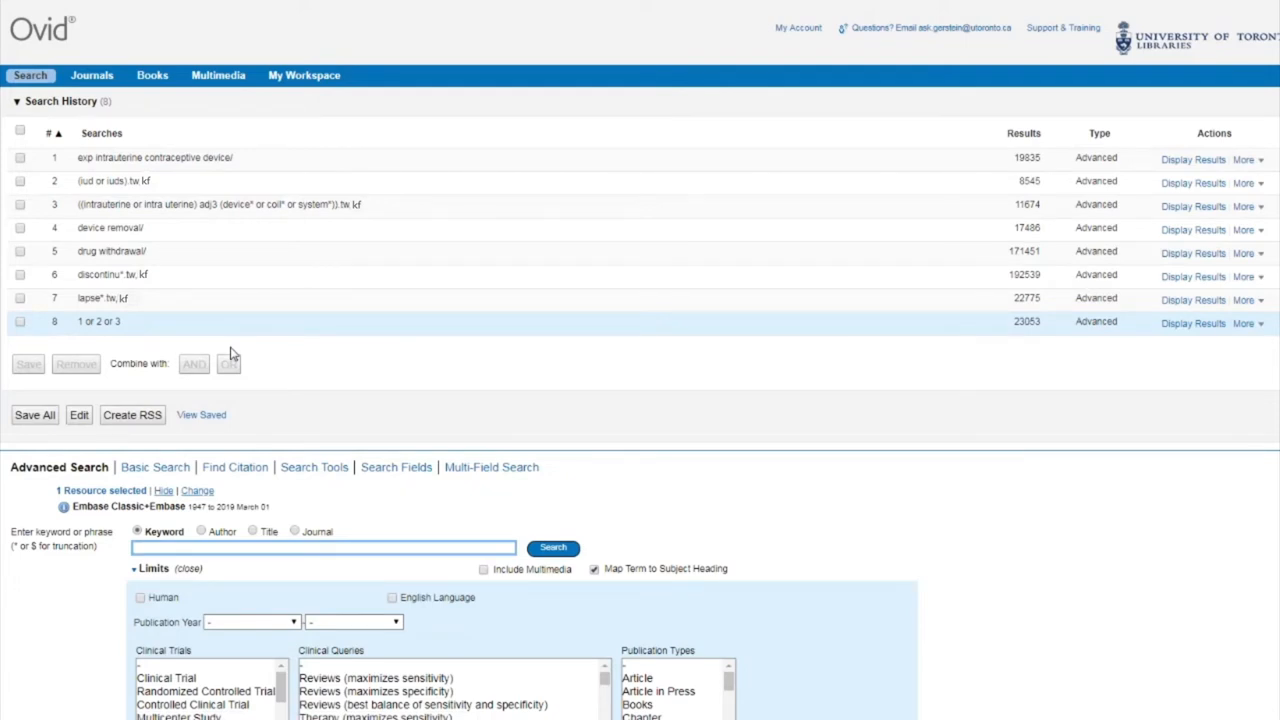
{"action": "mouse_move", "coordinate": [268, 364]}
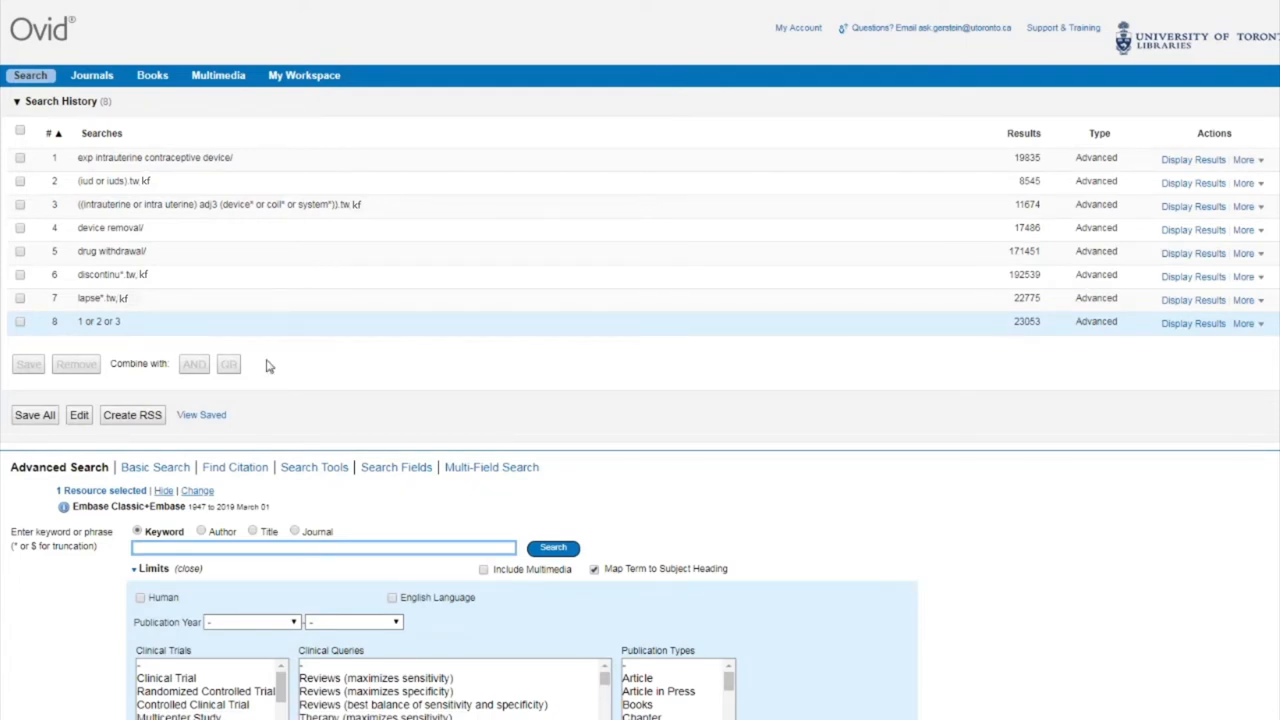
Run the typed query 'OR/1-3 [**IUD]' to create line 9 with 23053 results
{"action": "type", "text": "OR"}
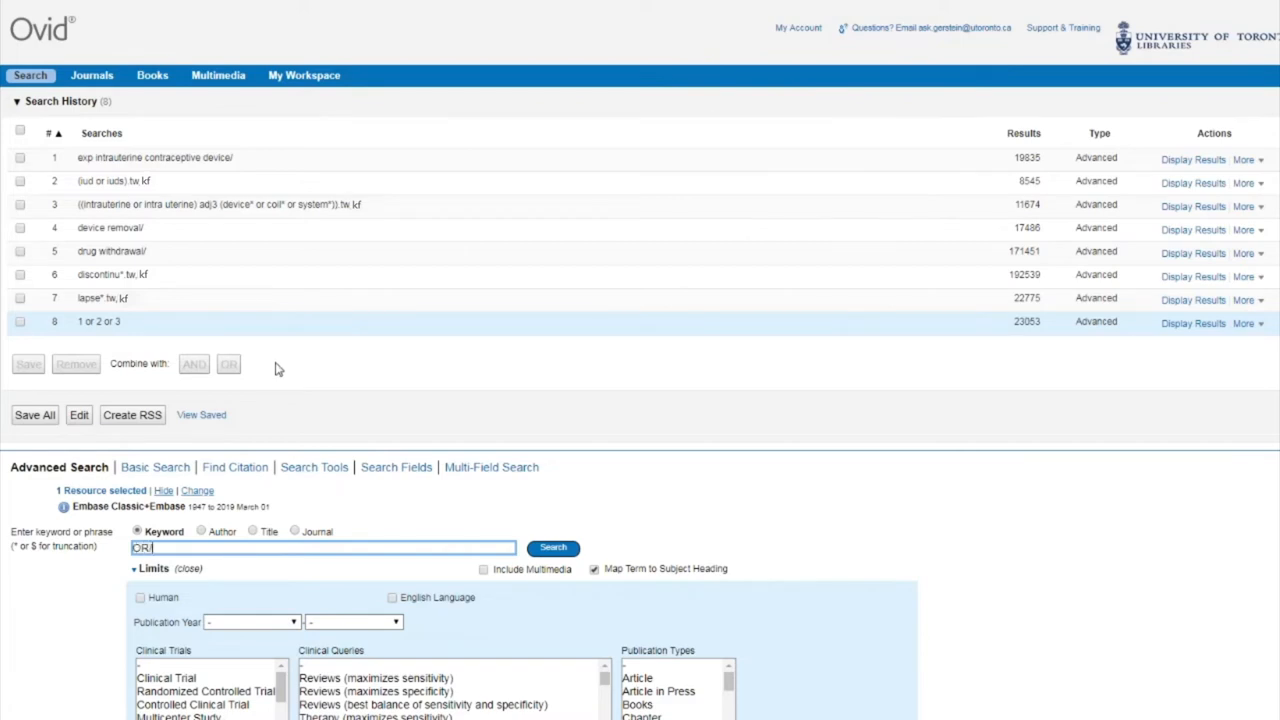
{"action": "type", "text": "/1-3 [**"}
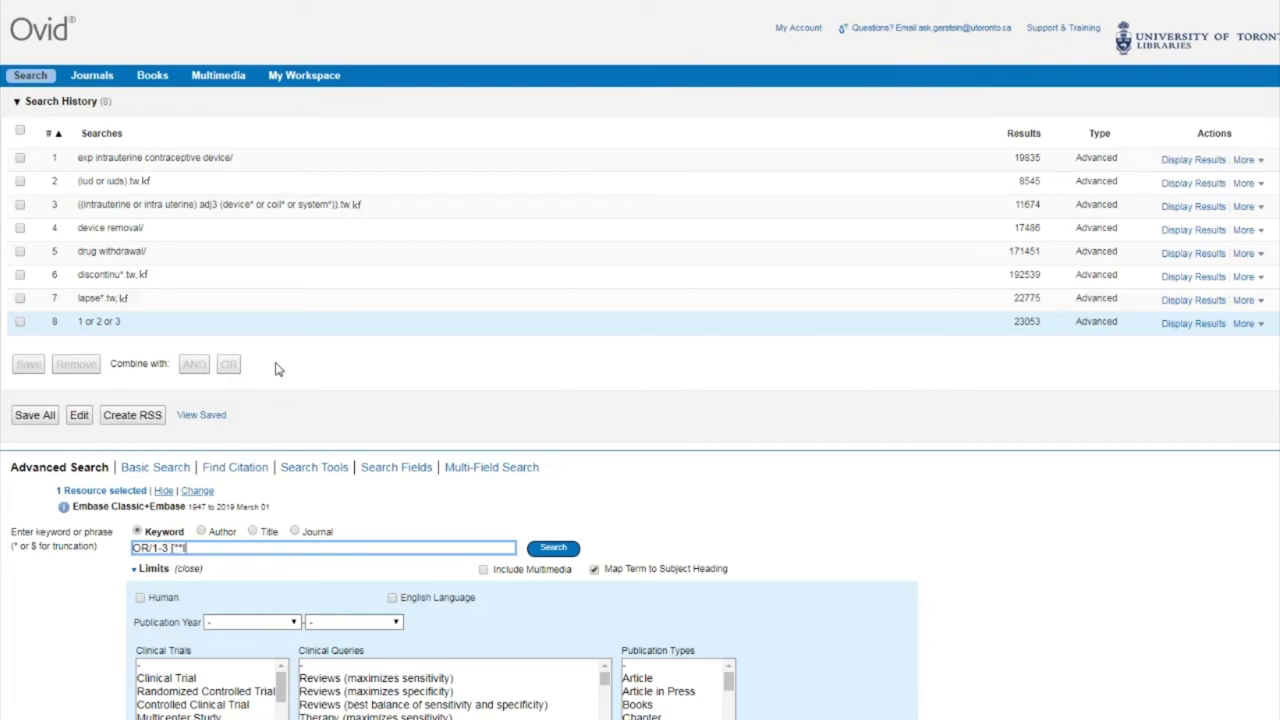
{"action": "type", "text": "IUD]"}
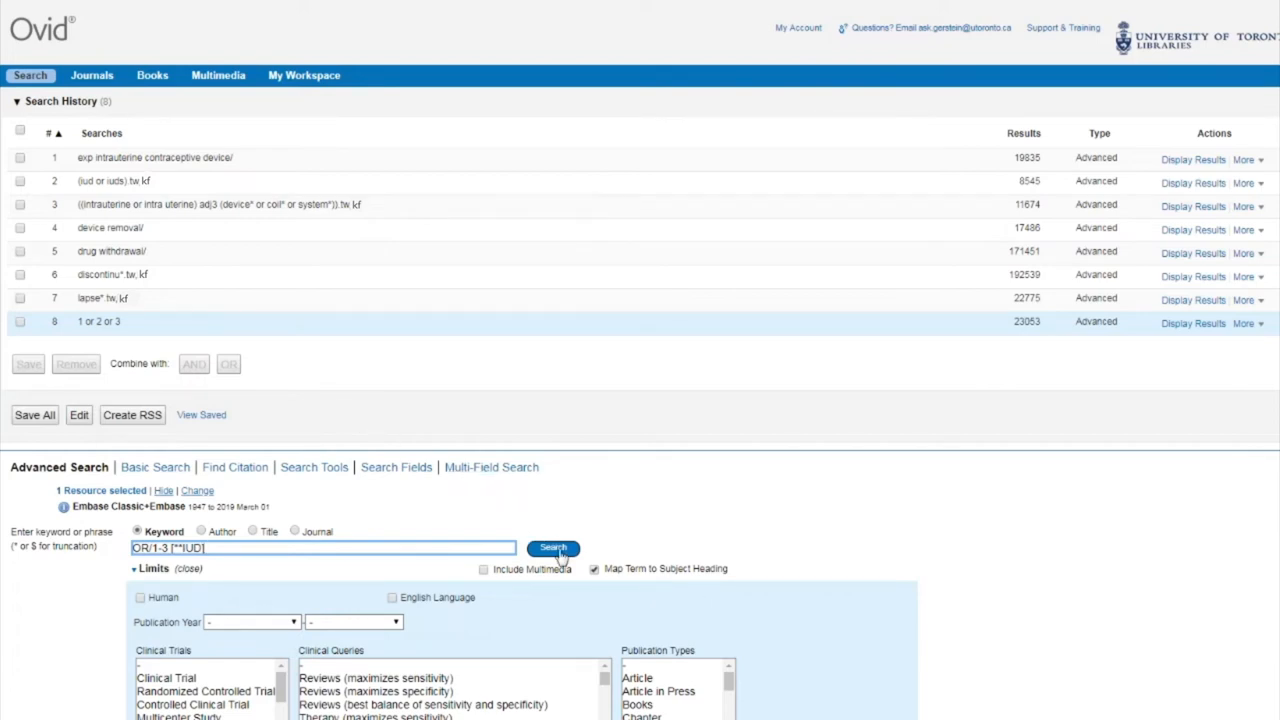
{"action": "left_click", "coordinate": [552, 548]}
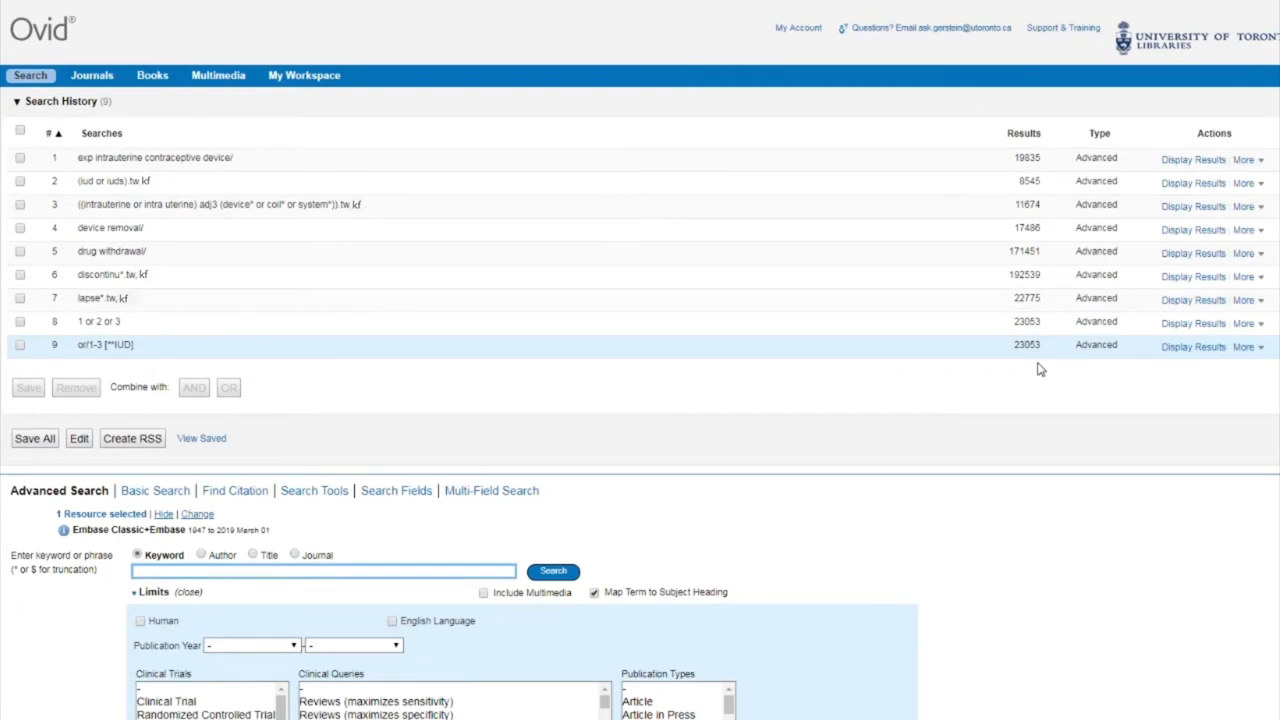
Run the typed query 'OR/4-7 [**discontinuation]' to create line 10 with 370204 results
{"action": "type", "text": "O"}
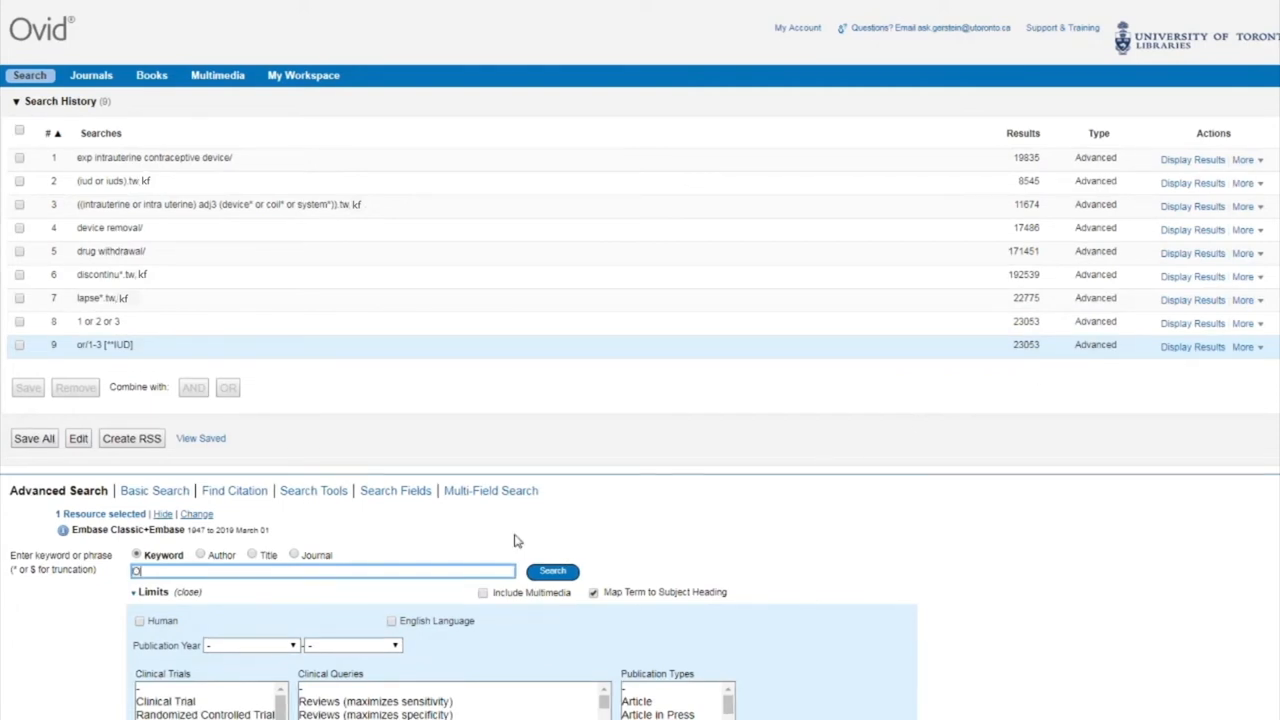
{"action": "type", "text": "R/4-7 [**discontinua"}
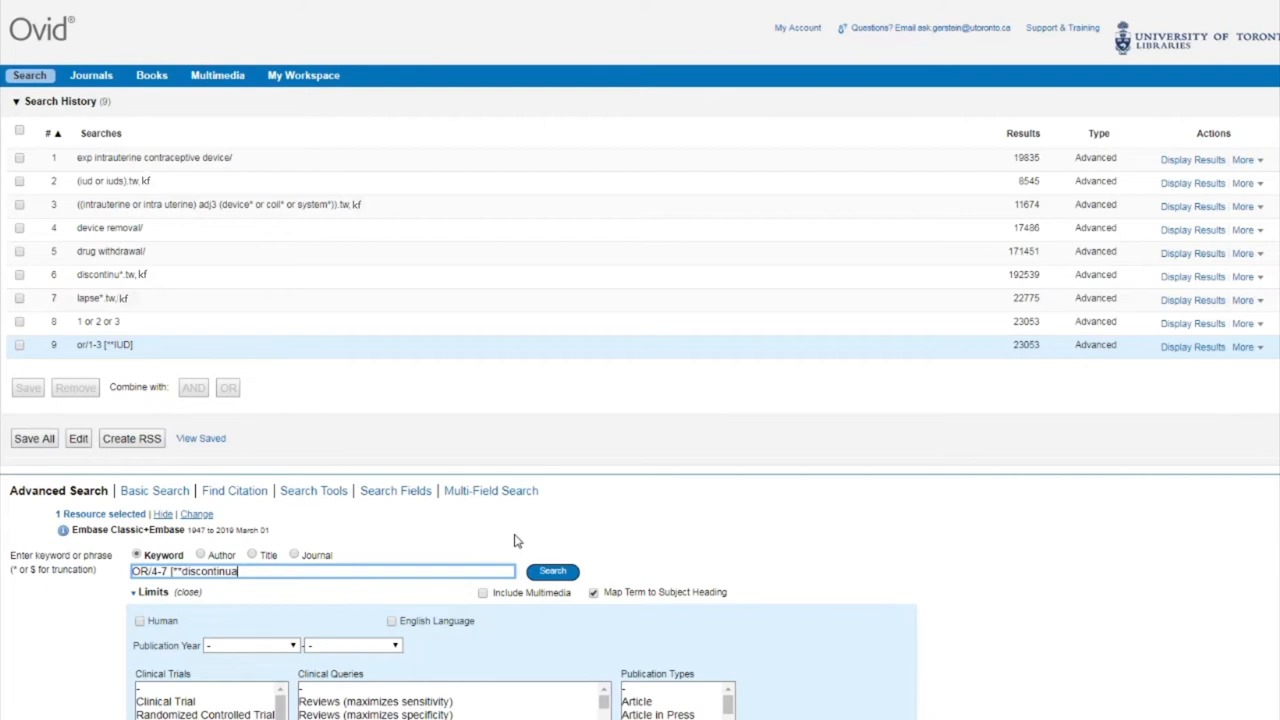
{"action": "left_click", "coordinate": [552, 572]}
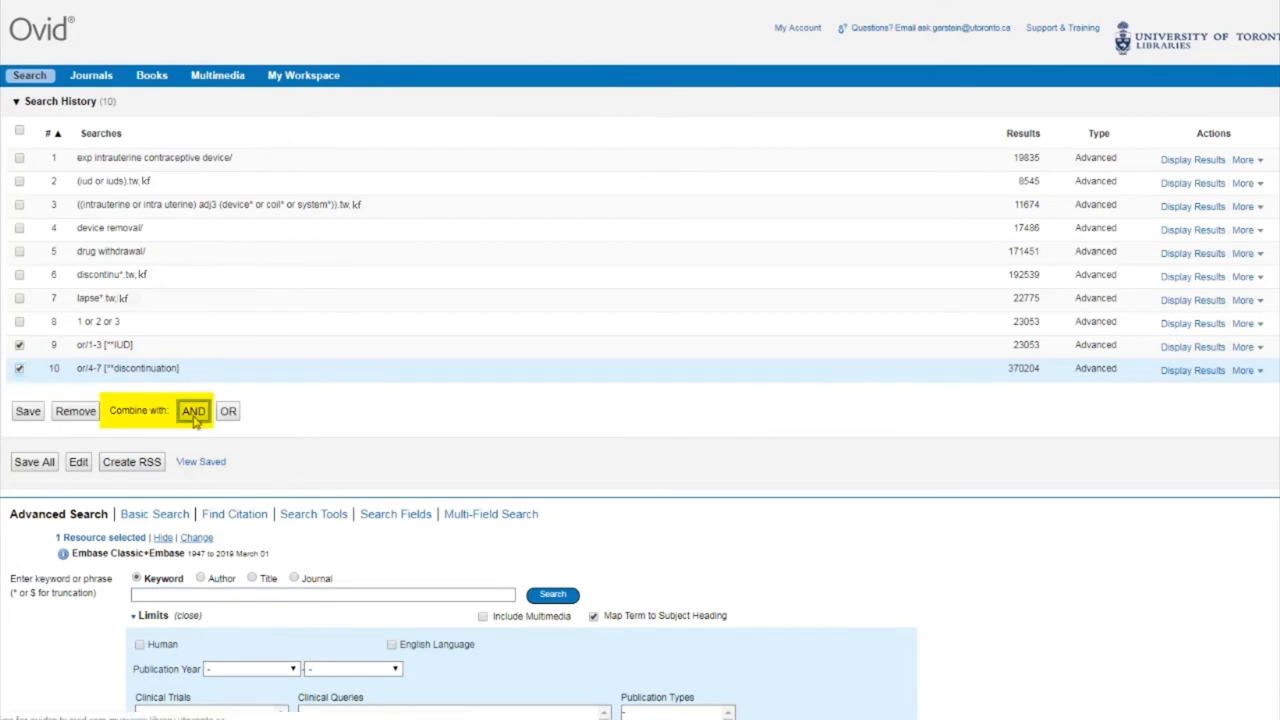
Combine lines 9 and 10 with AND into line 11, giving 1592 results
{"action": "left_click", "coordinate": [192, 412]}
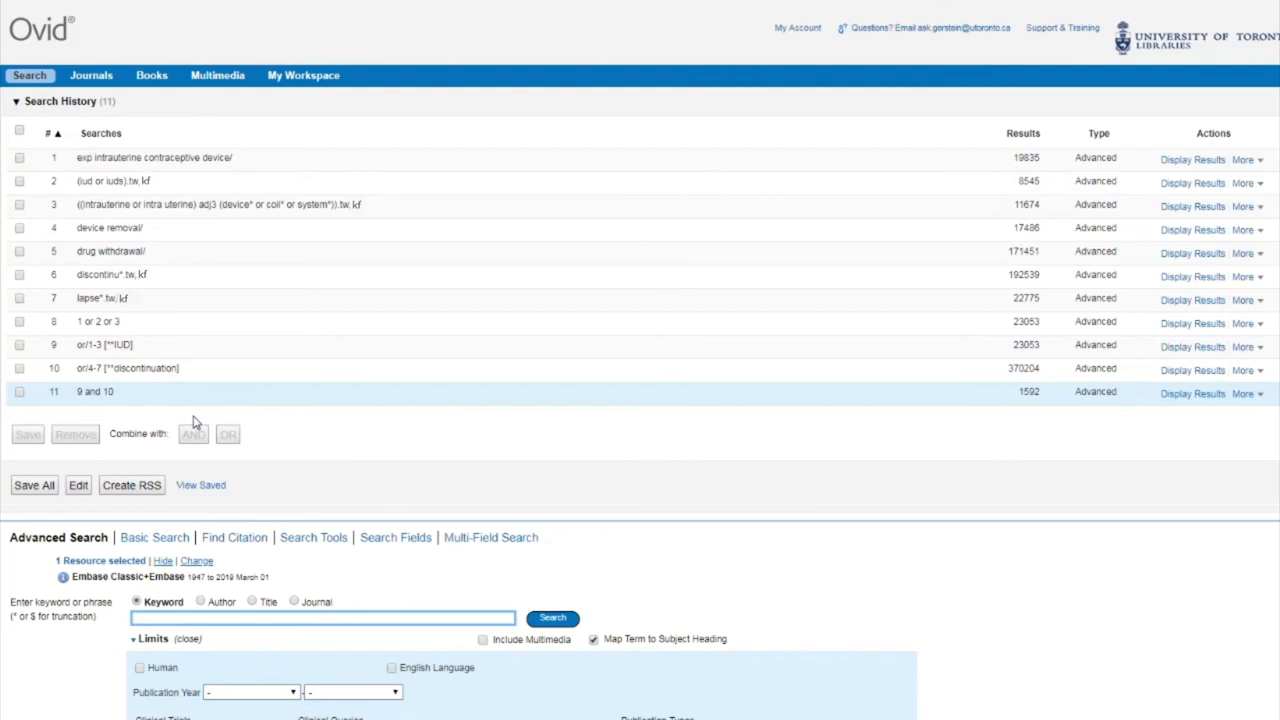
Run the typed query '9 AND 10' to add line 12 with 1592 results
{"action": "type", "text": "9 AND 10"}
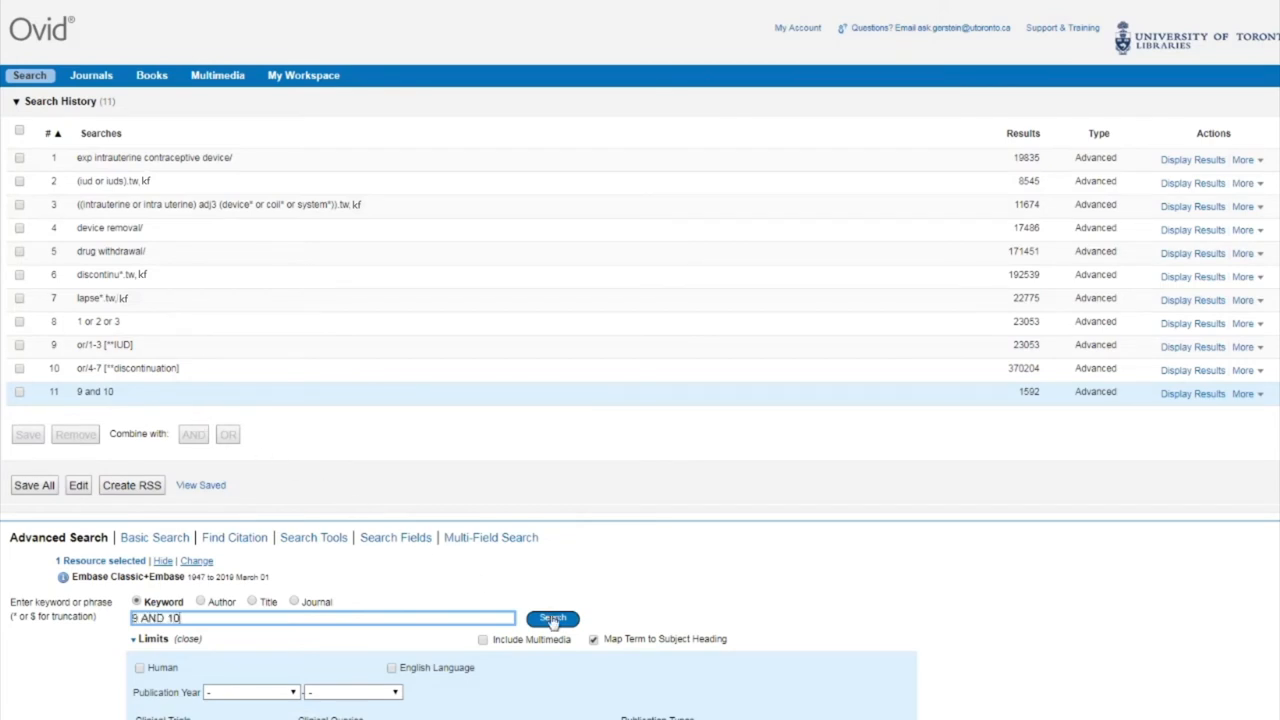
{"action": "left_click", "coordinate": [552, 618]}
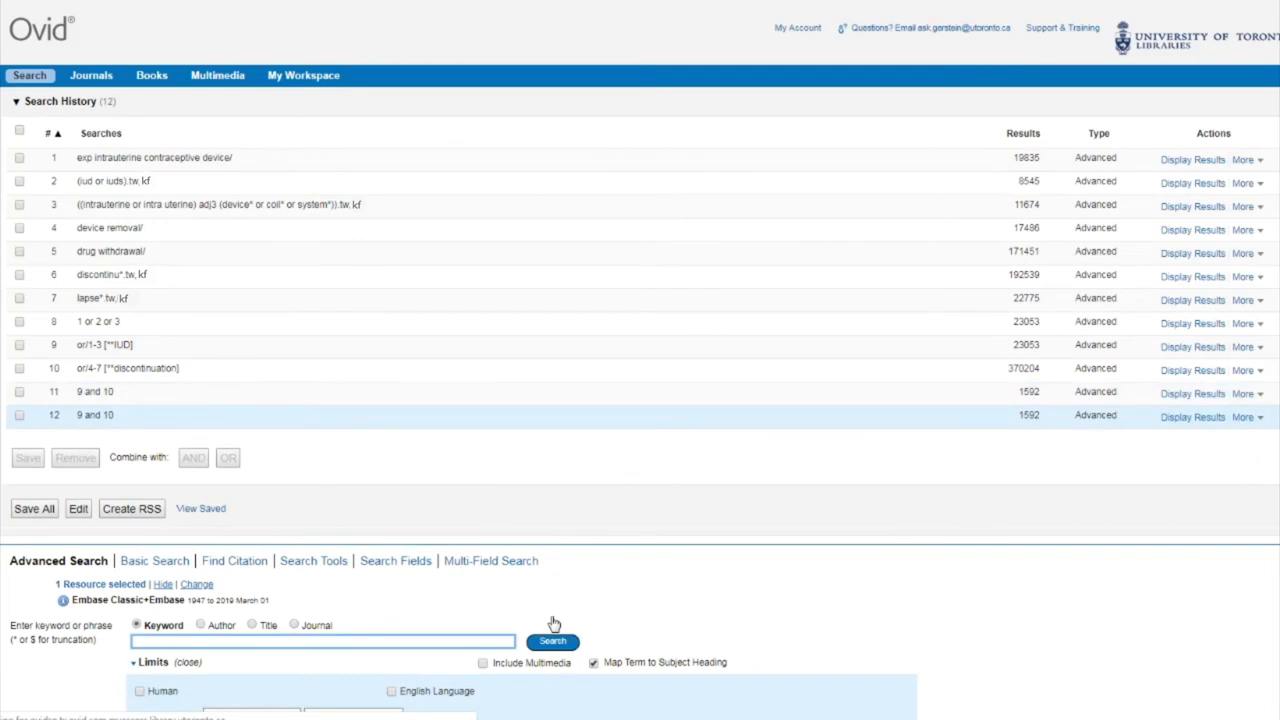